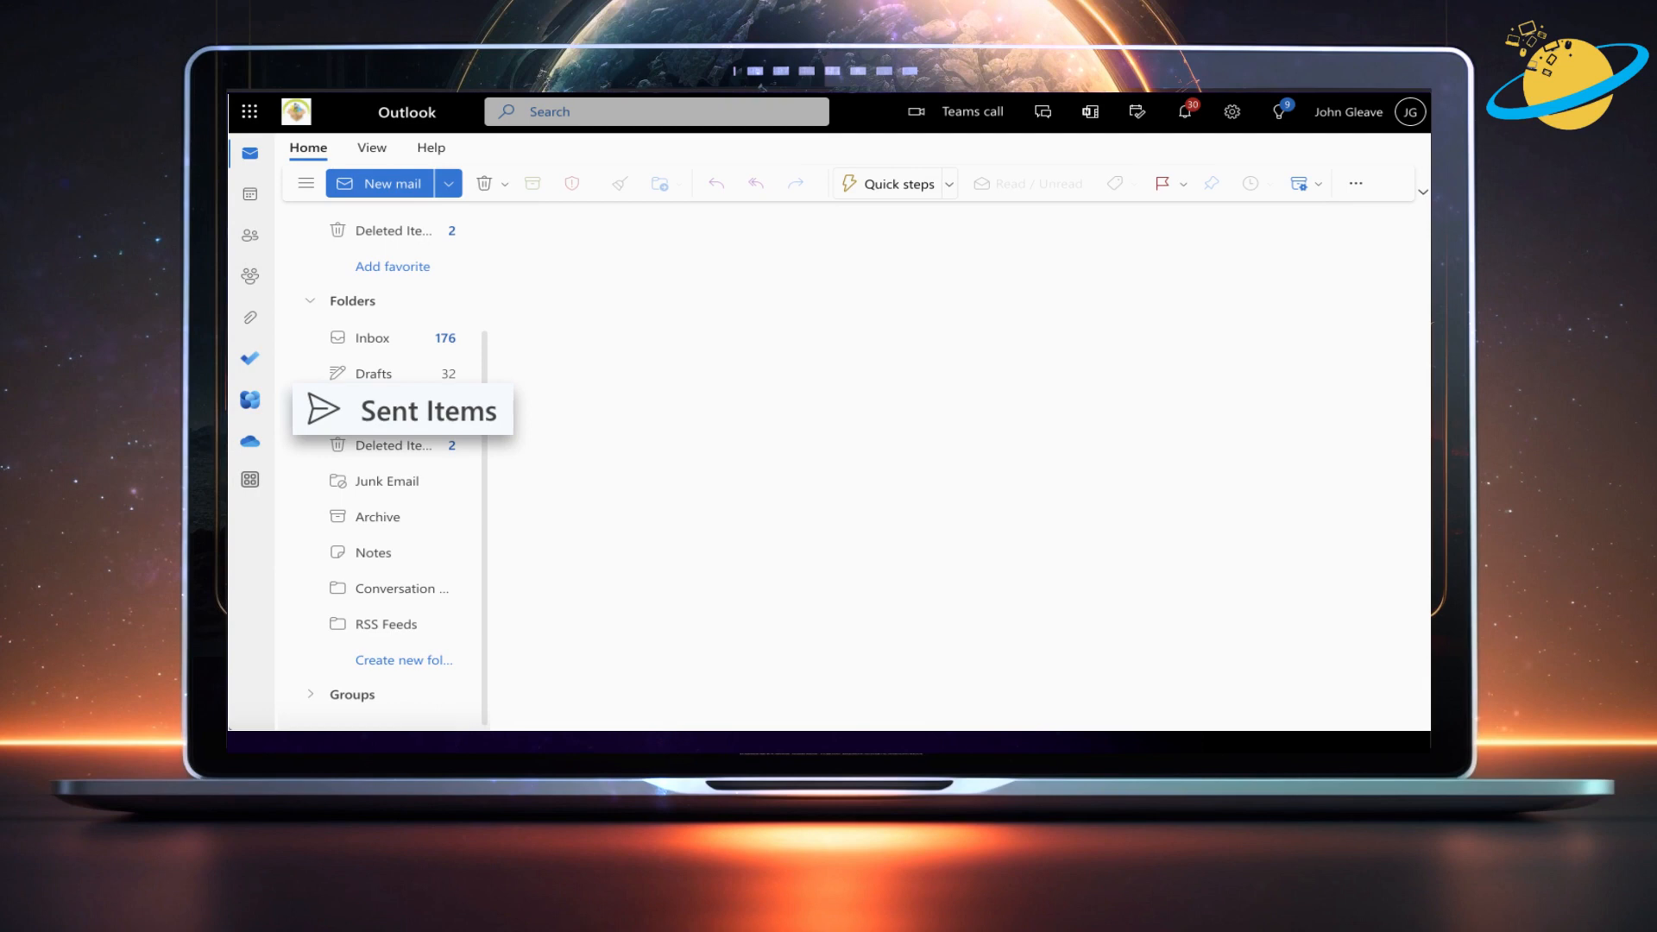
# View the Sent Items folder in Outlook, which is empty.
pyautogui.click(402, 411)
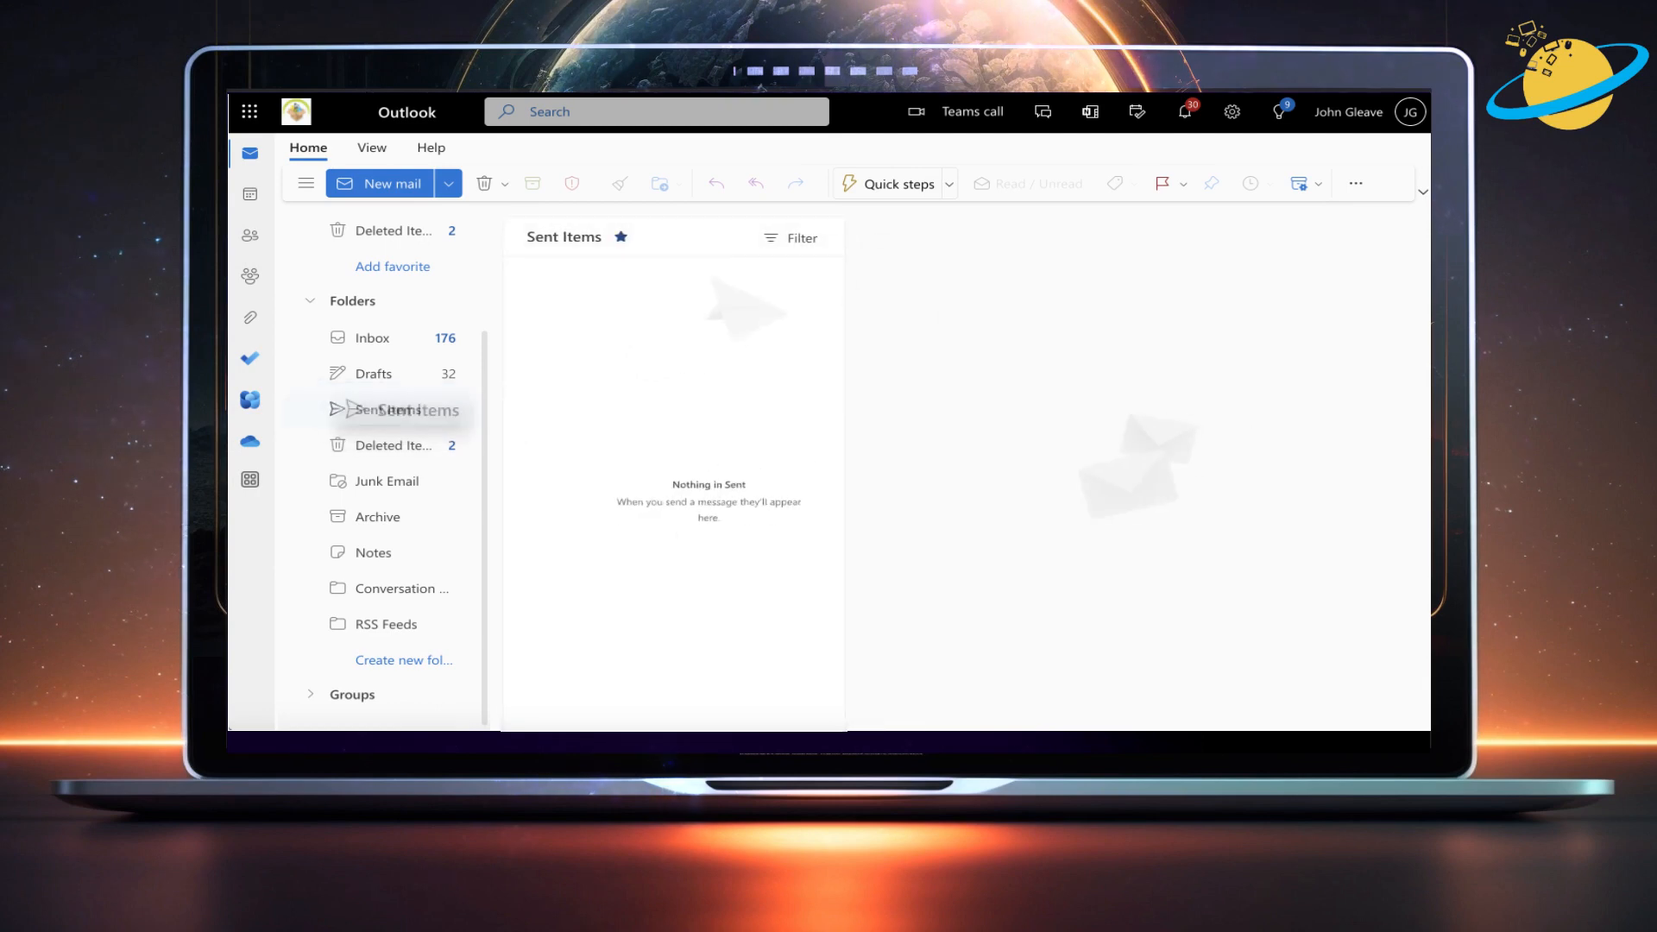
pyautogui.click(388, 411)
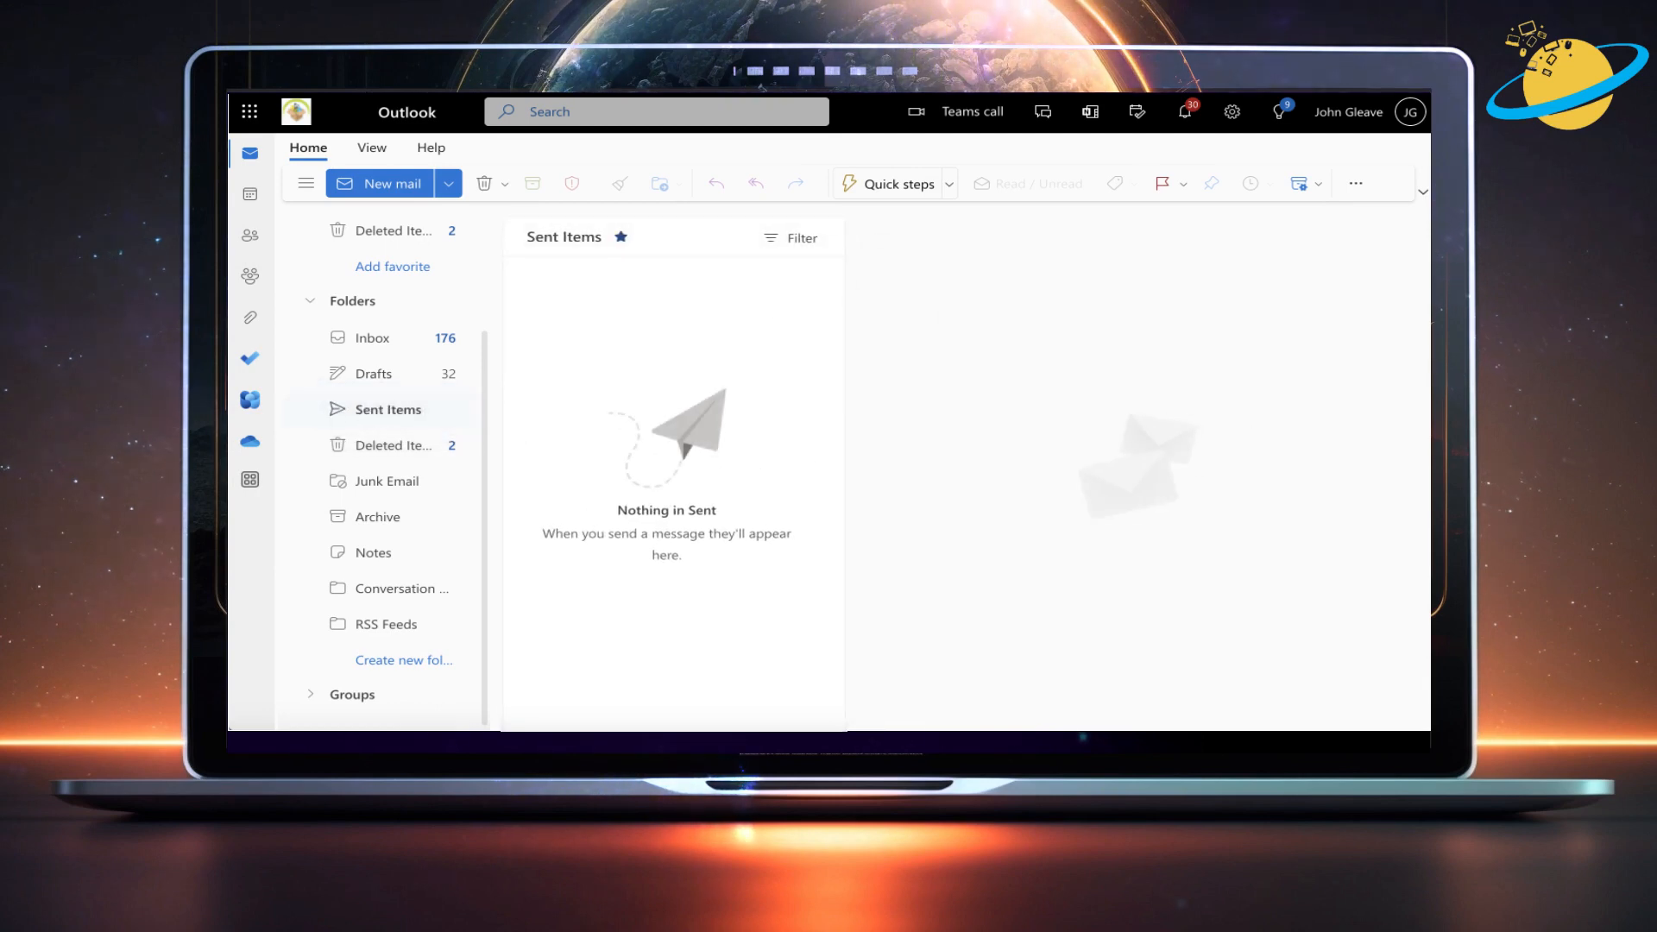
pyautogui.click(249, 110)
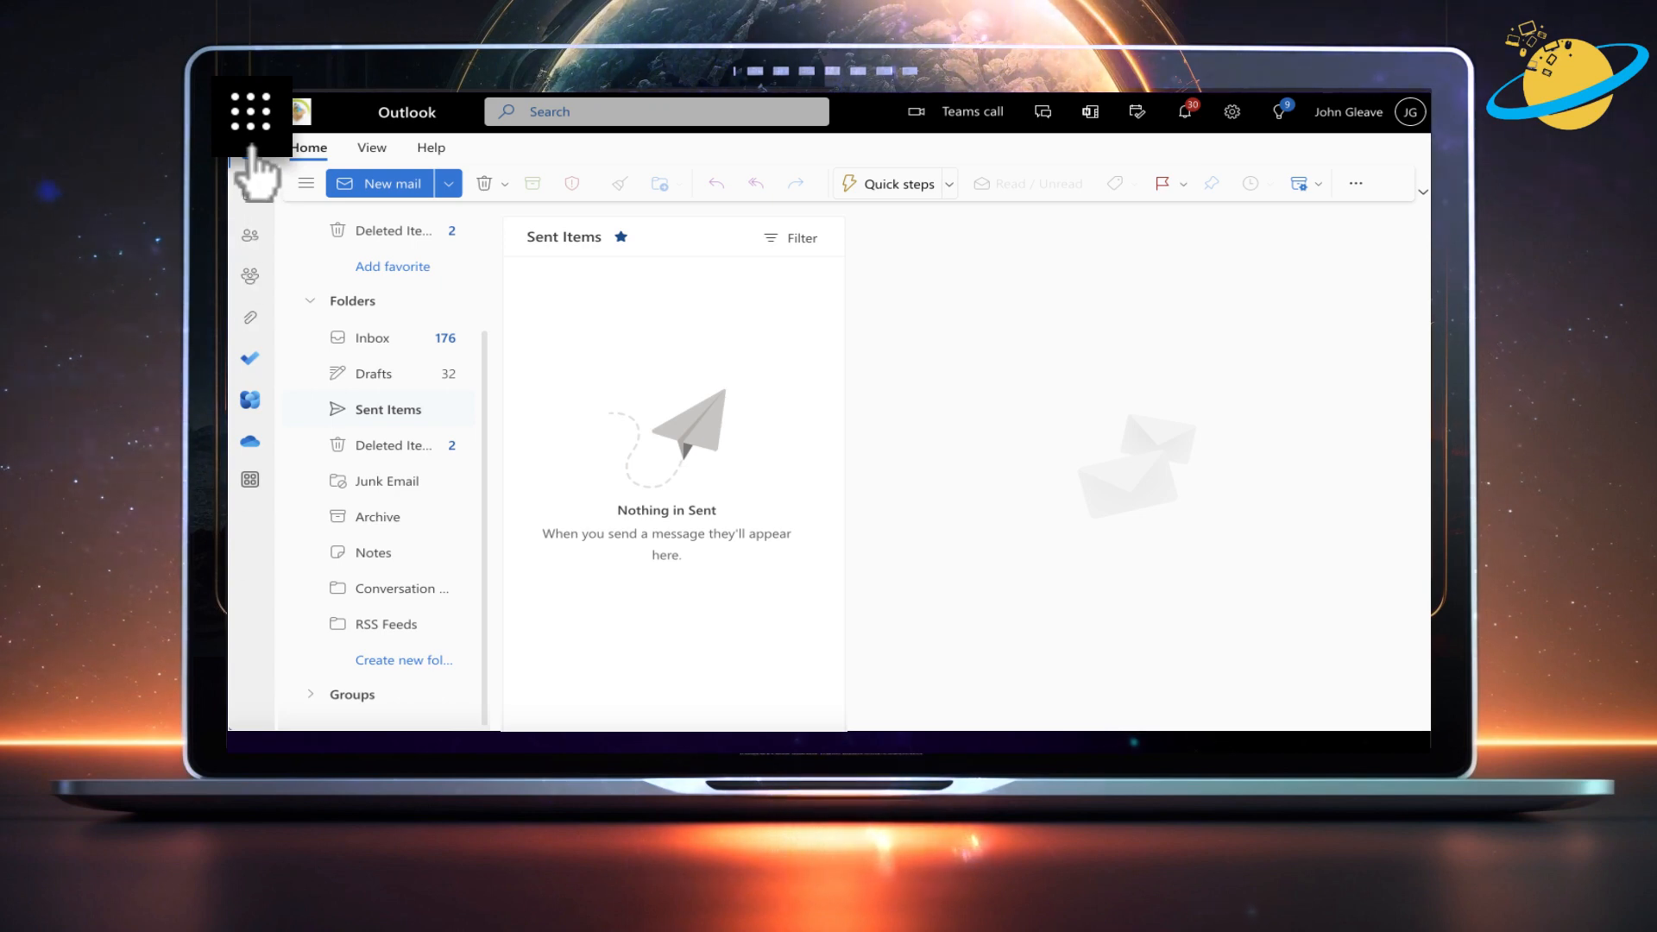
# Bring up the Microsoft 365 app launcher over Outlook on the web.
pyautogui.click(252, 112)
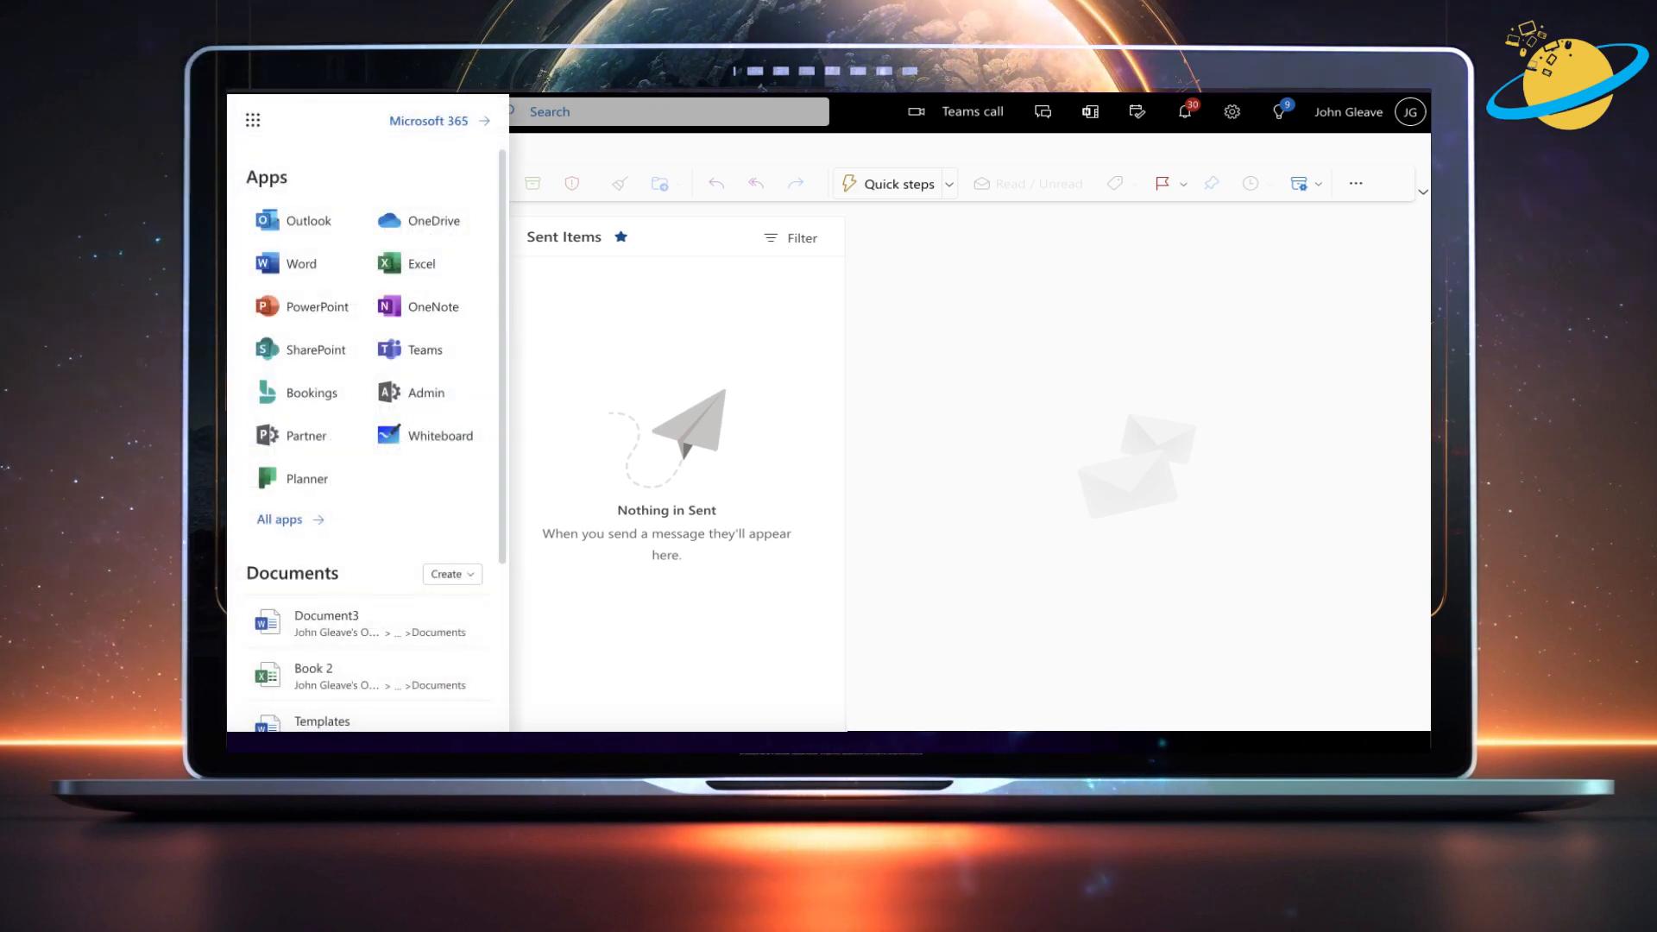
pyautogui.moveTo(435, 396)
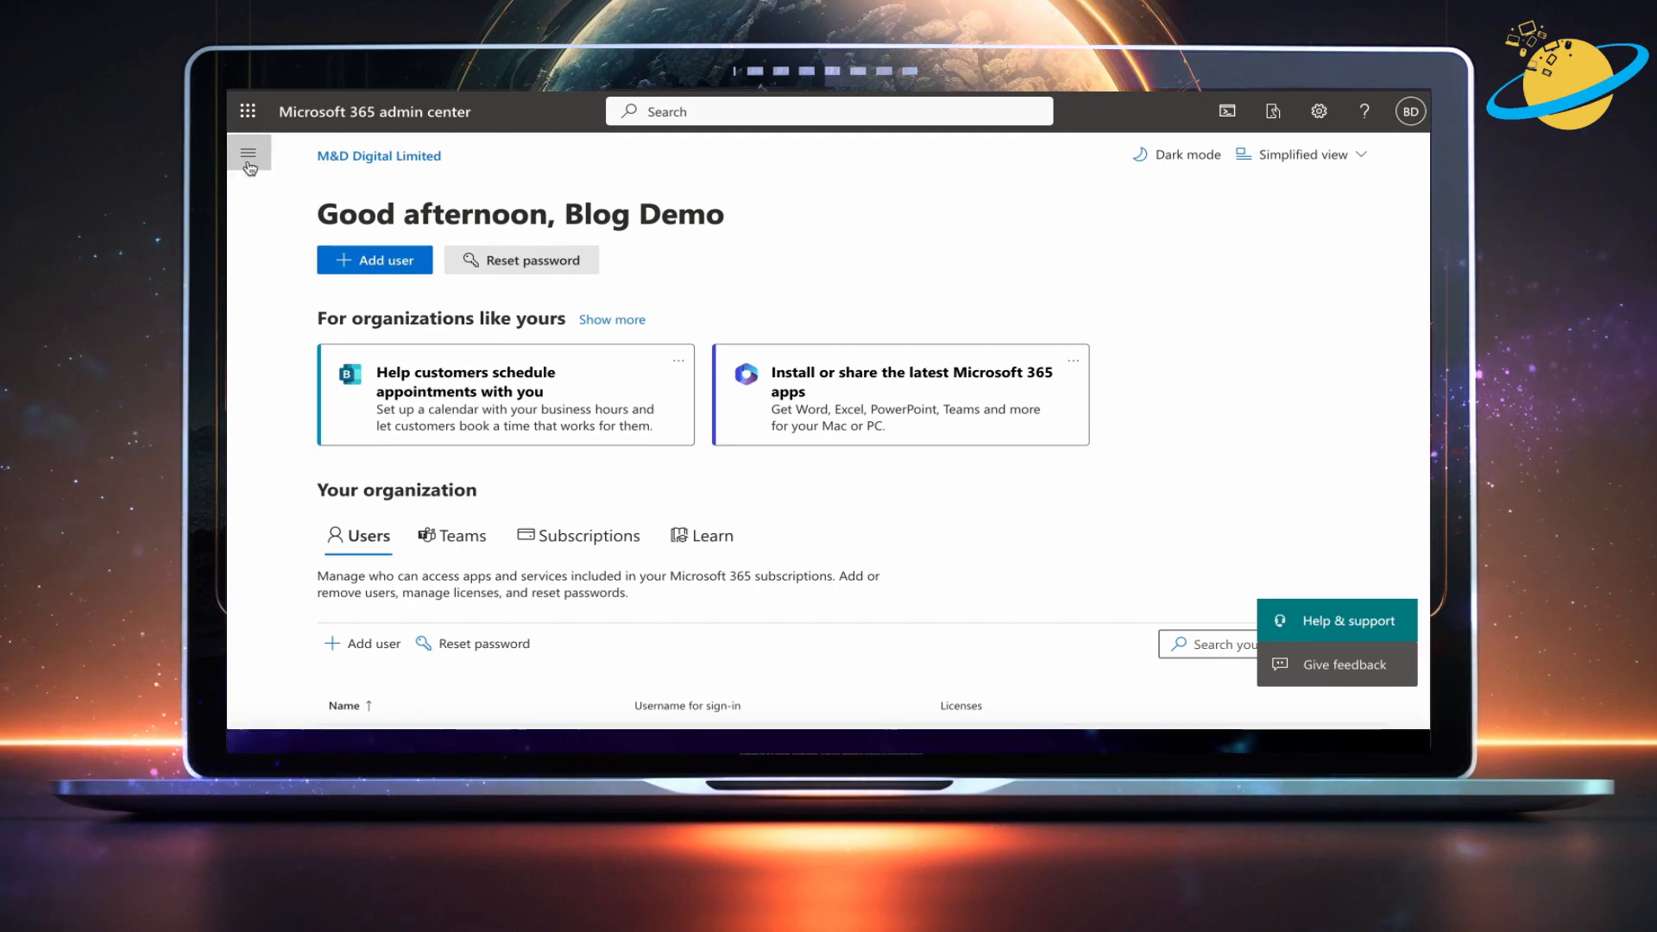
# Go to Shared mailboxes under Teams & groups, where Test Account is listed.
pyautogui.click(249, 152)
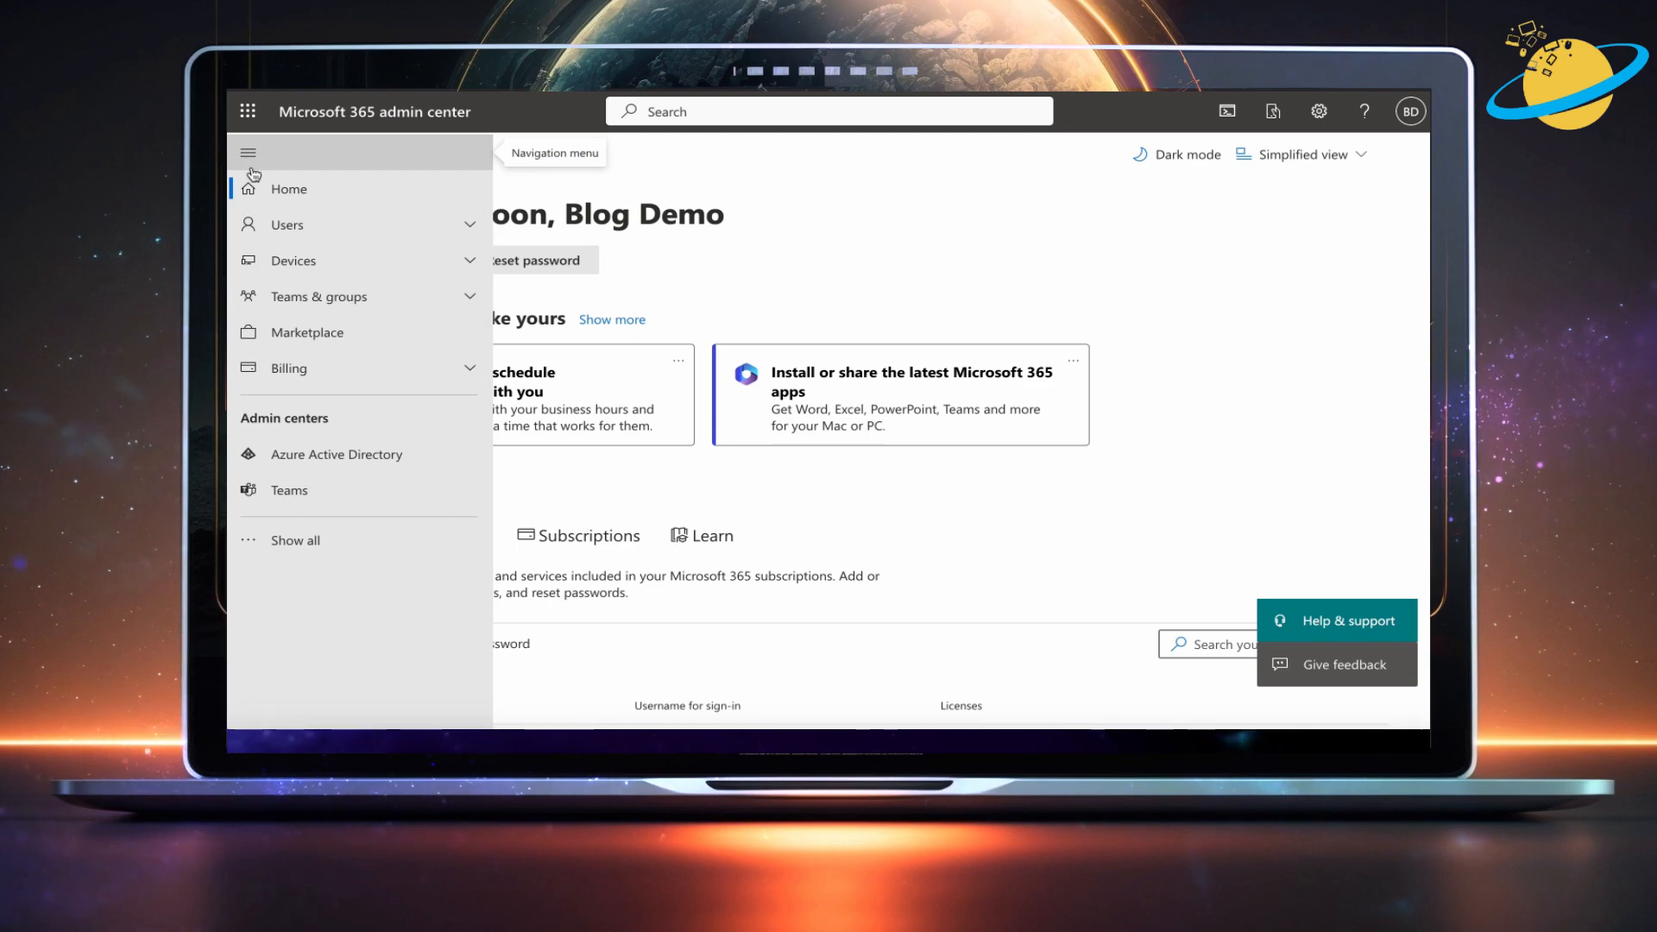
pyautogui.click(318, 295)
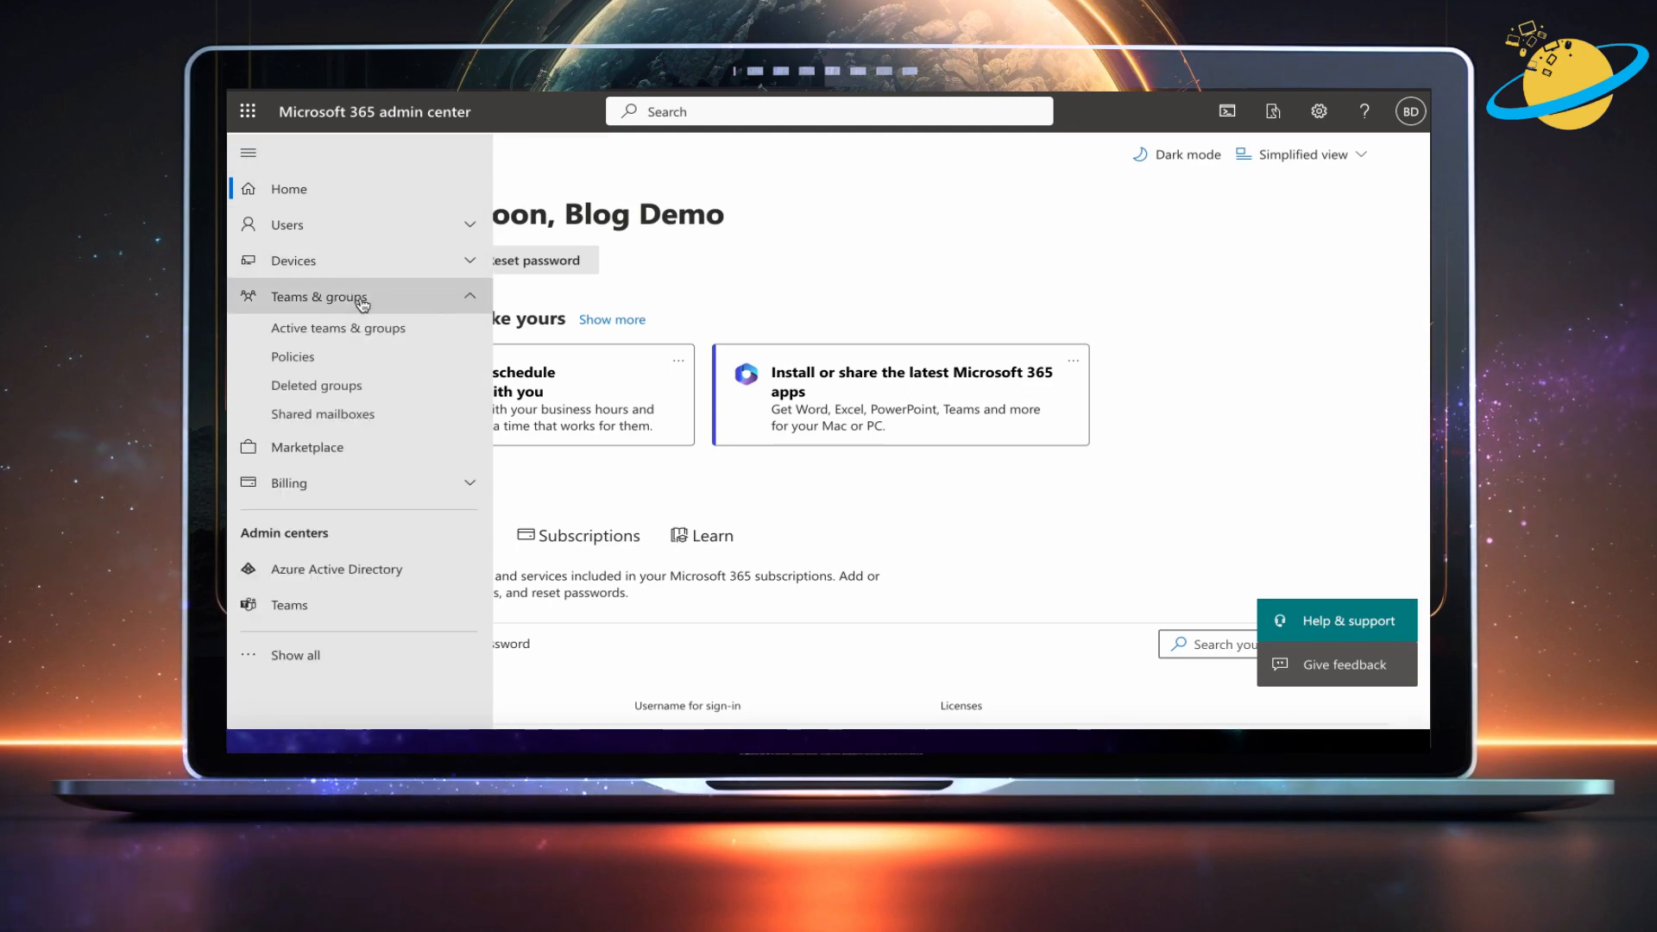
pyautogui.moveTo(323, 414)
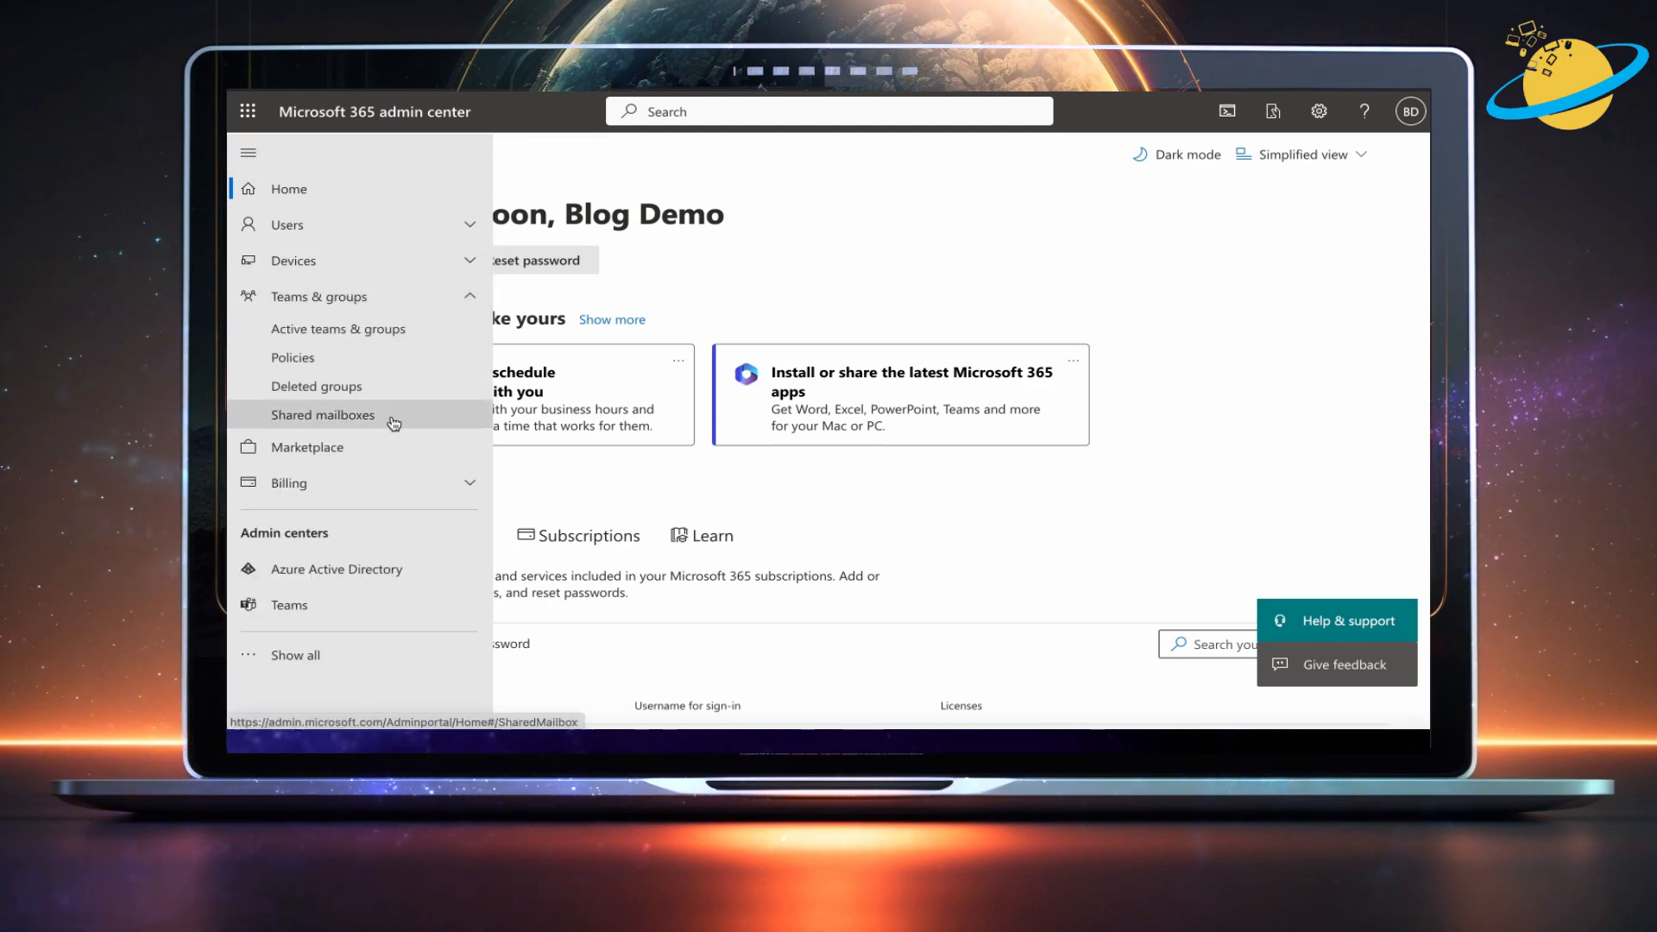
pyautogui.click(323, 415)
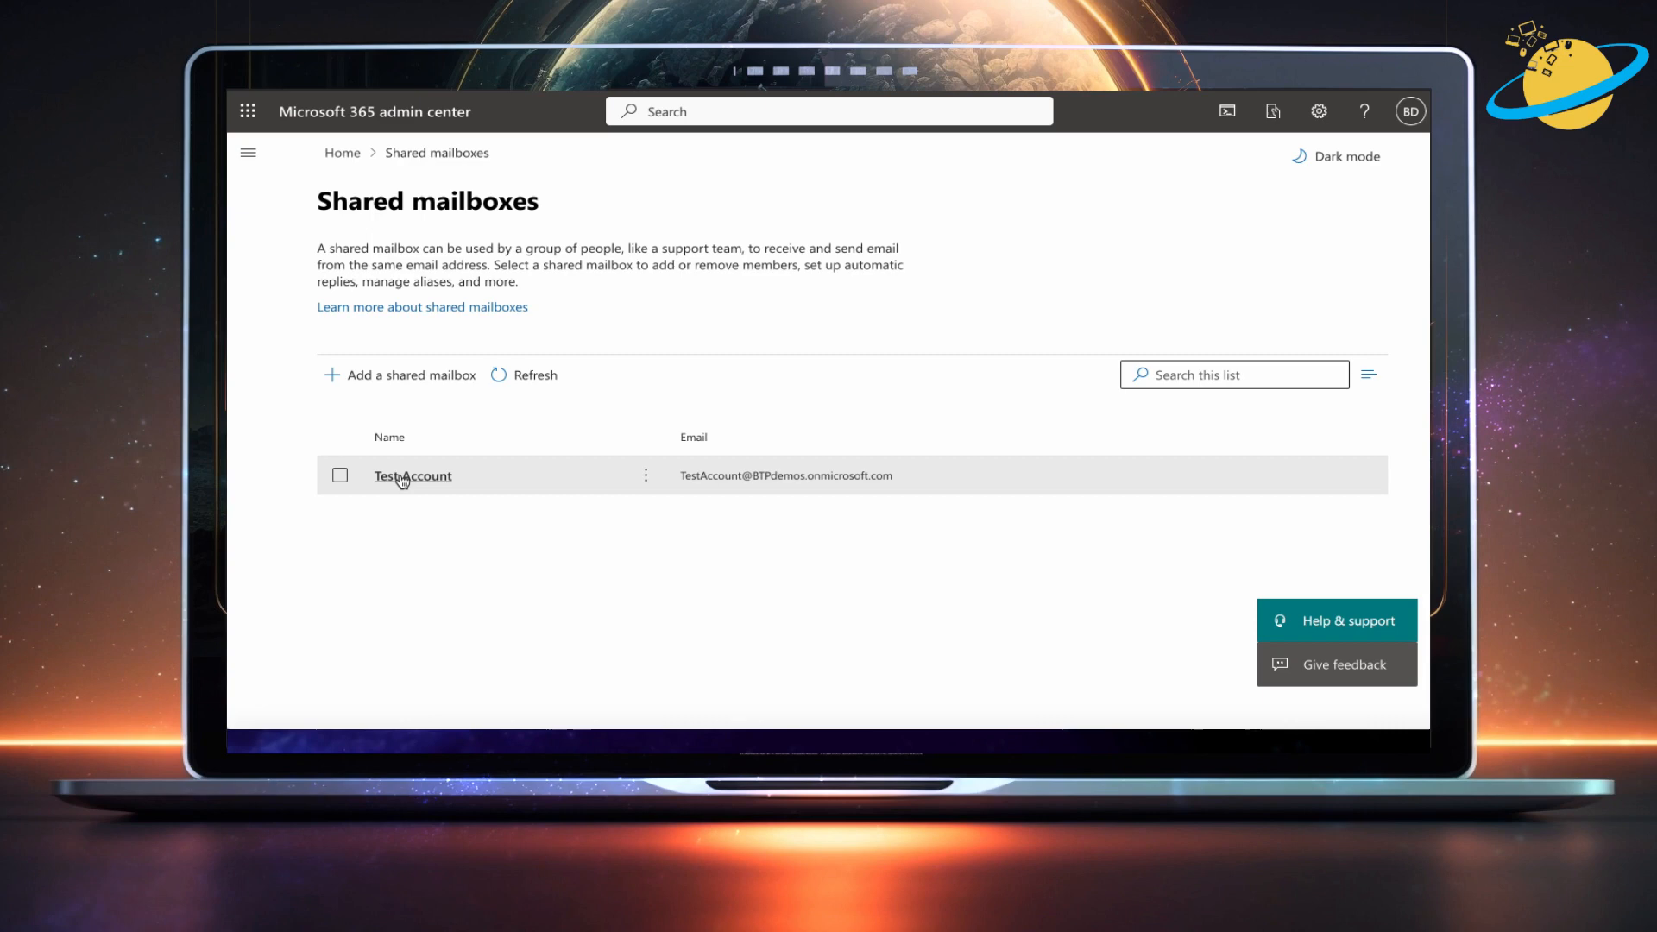
# Edit the Sent items settings of the Test Account shared mailbox.
pyautogui.click(413, 476)
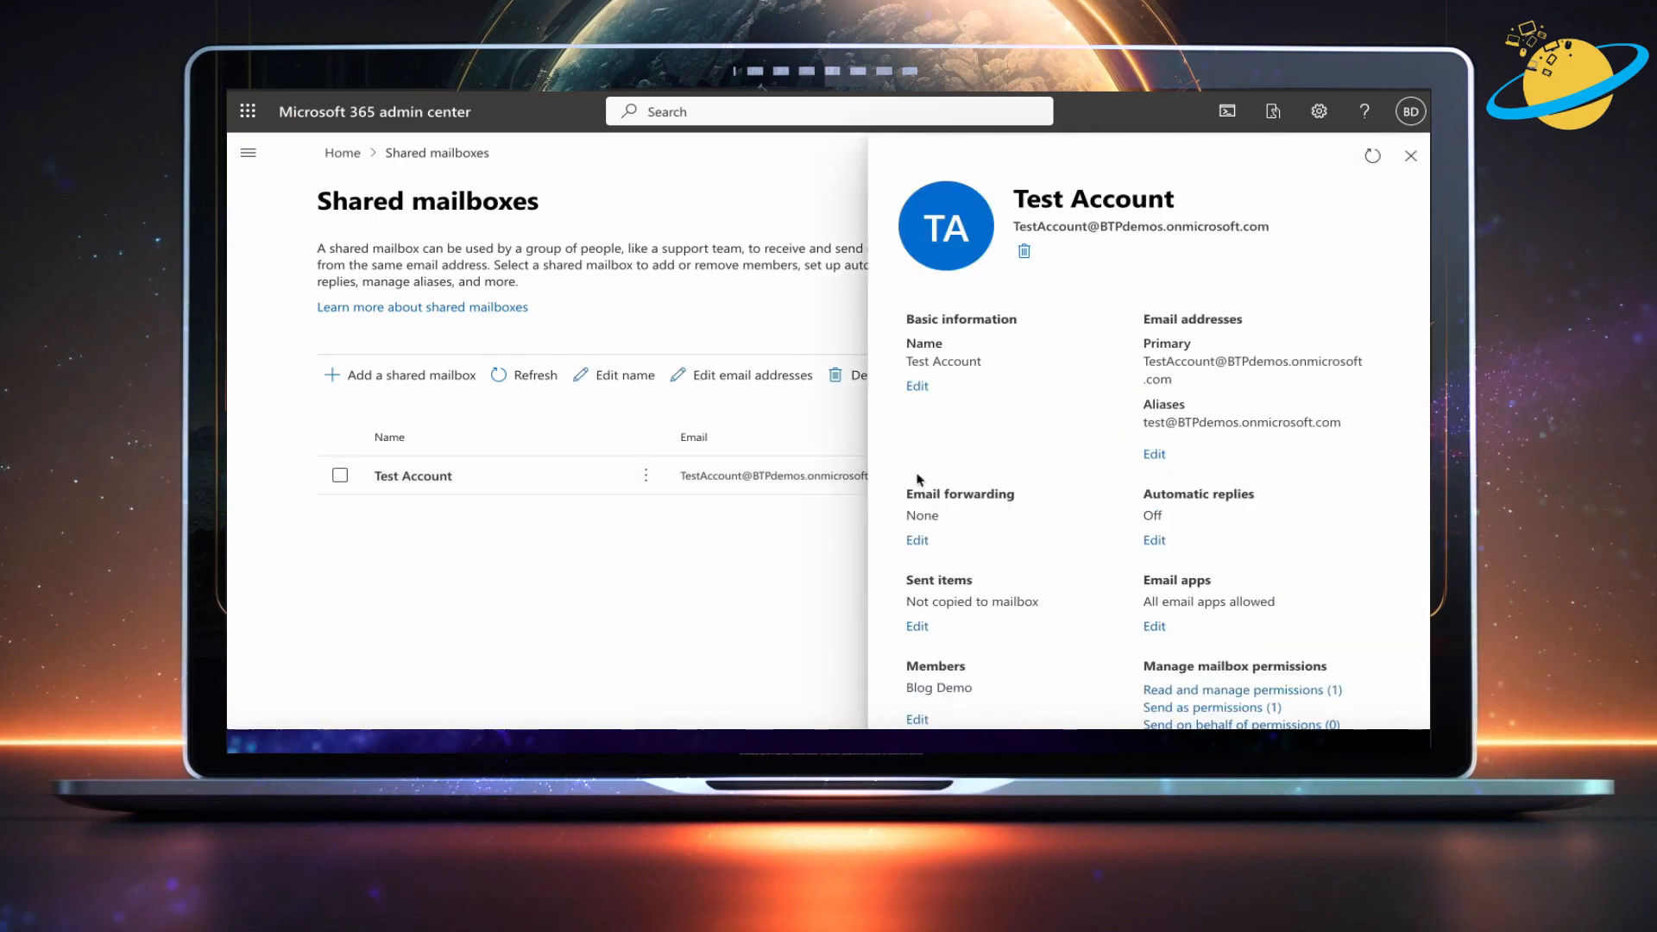
pyautogui.scroll(-3)
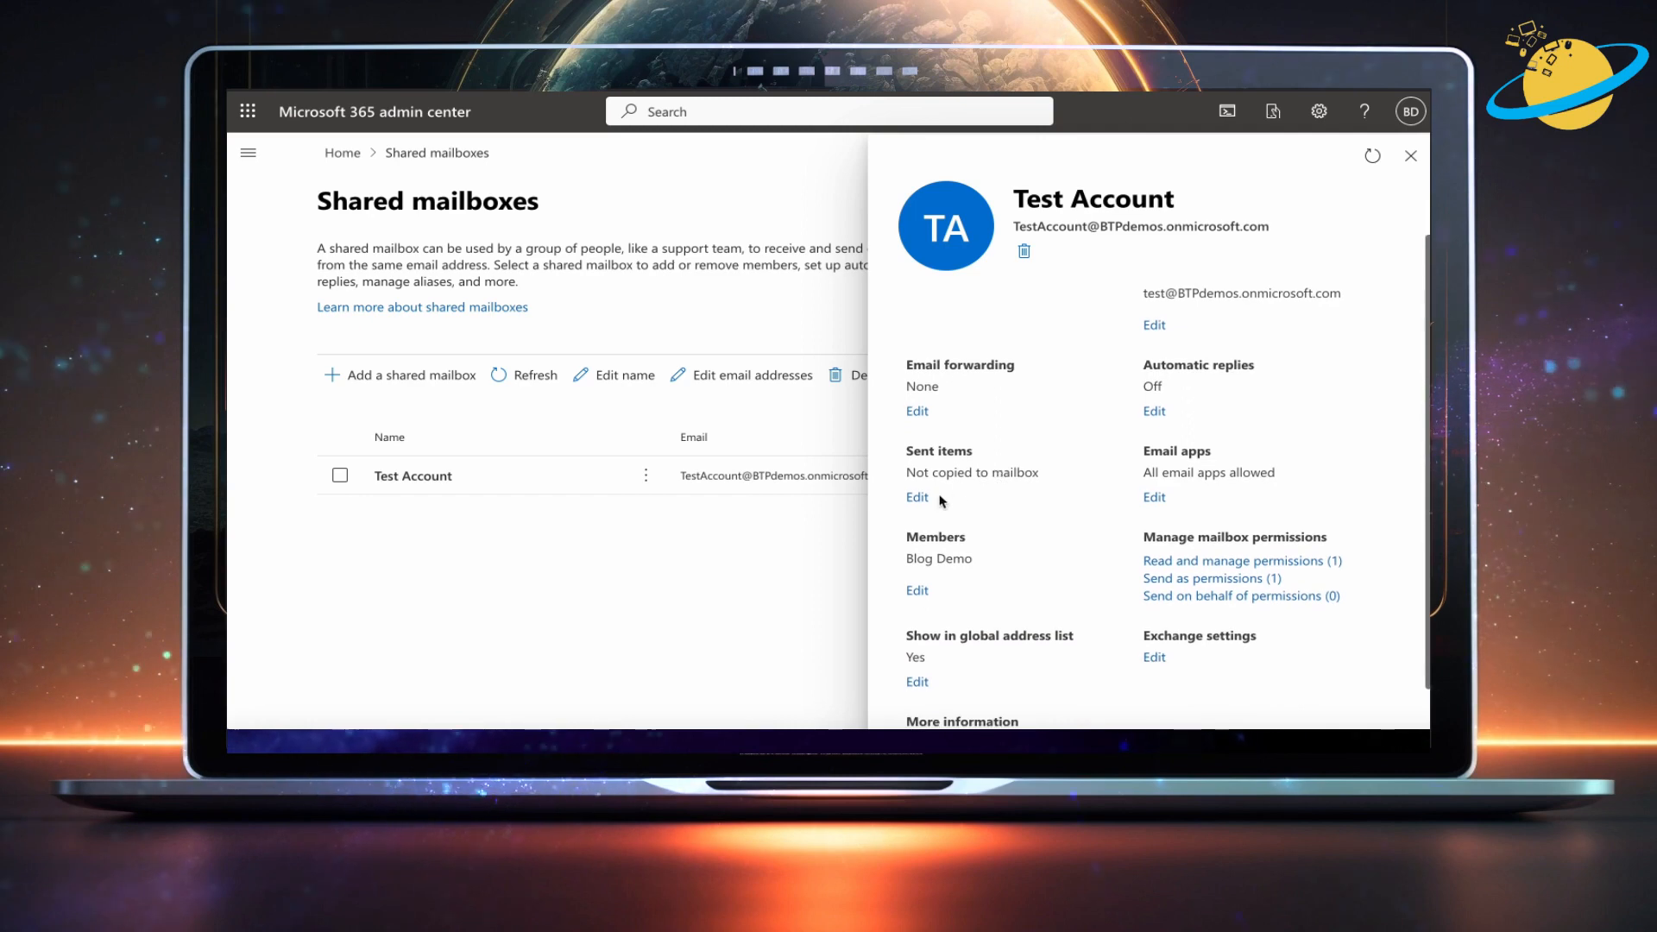
pyautogui.click(915, 498)
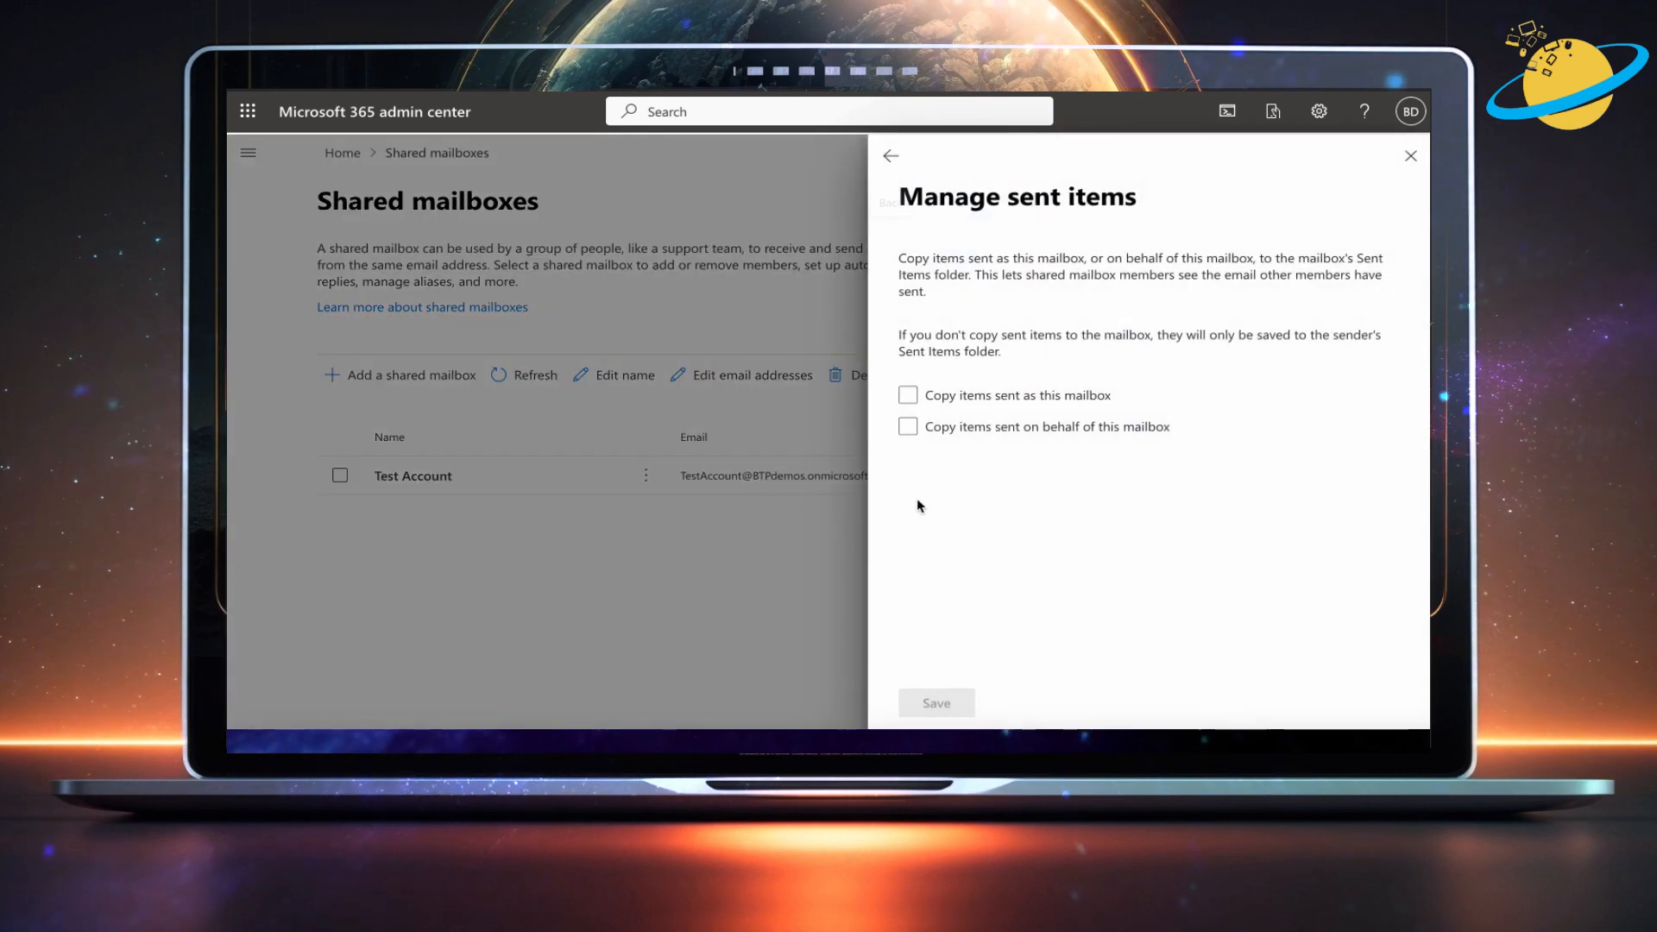
# Enable copying of items sent as and on behalf of this mailbox, and save.
pyautogui.click(906, 393)
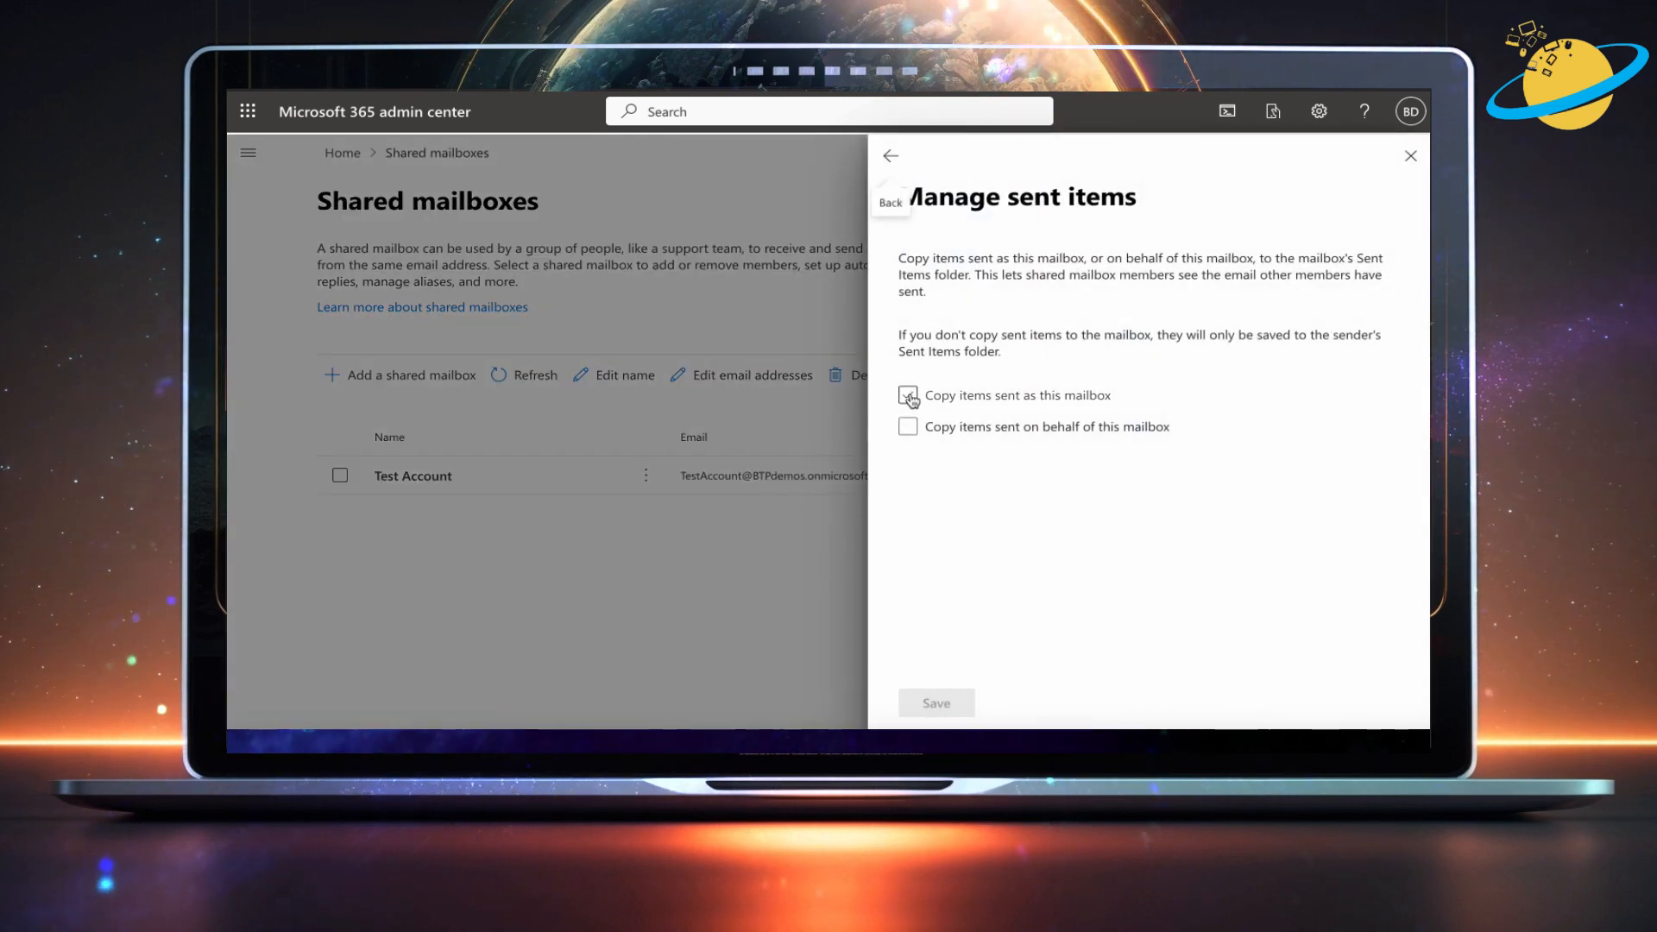
pyautogui.click(906, 394)
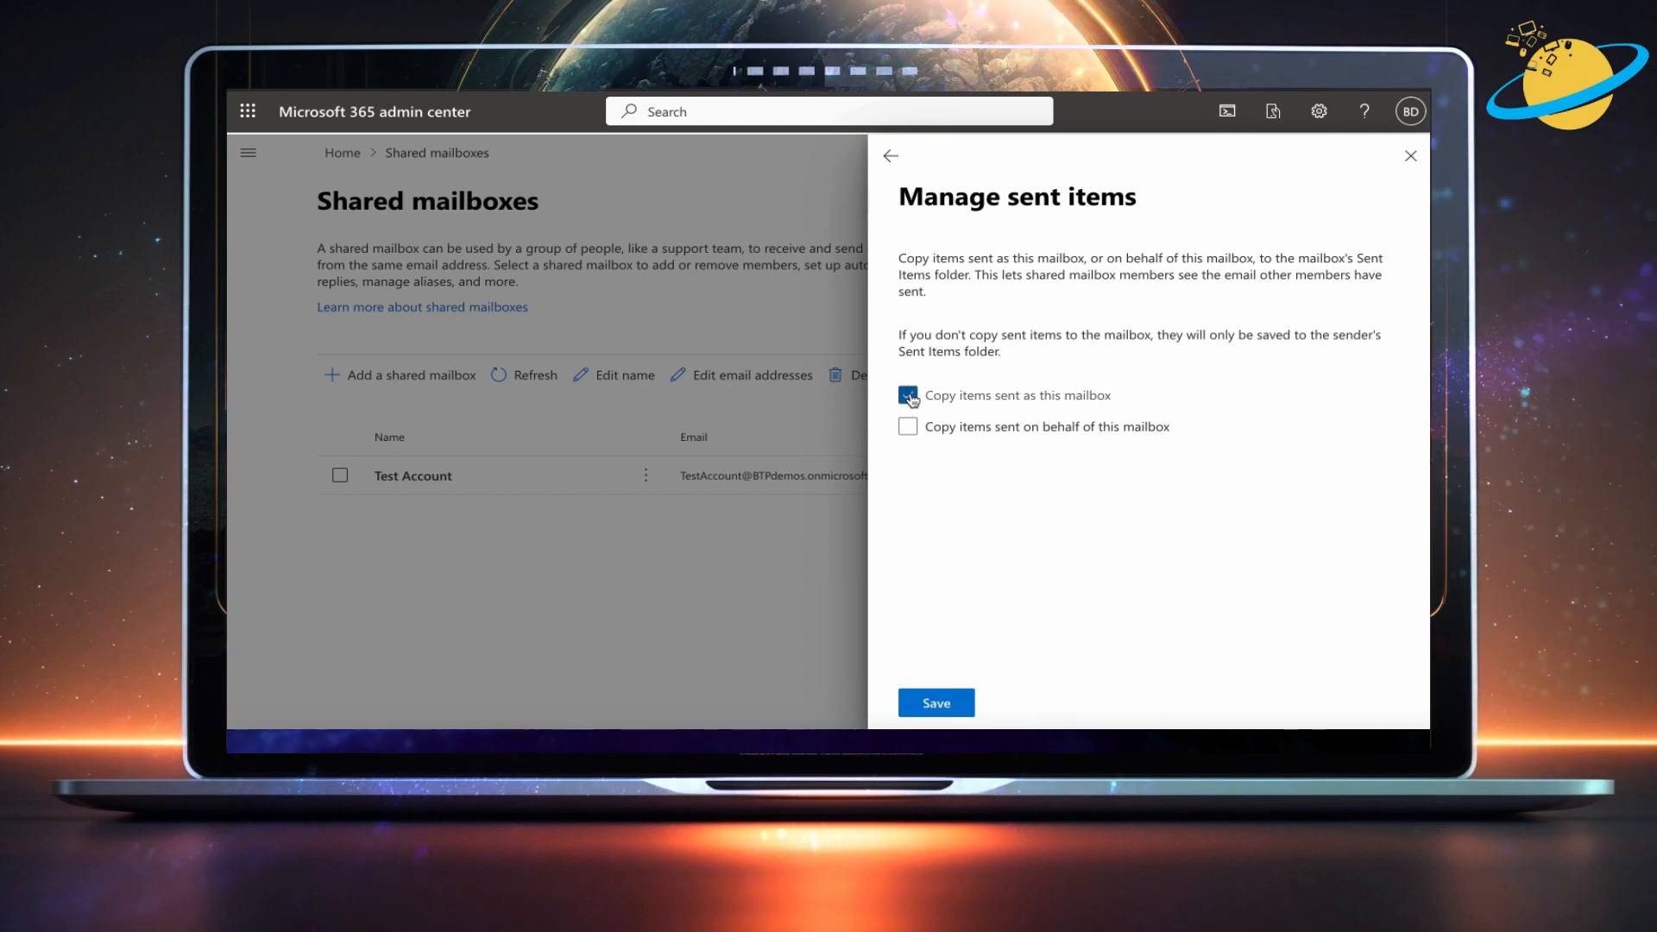
pyautogui.click(907, 427)
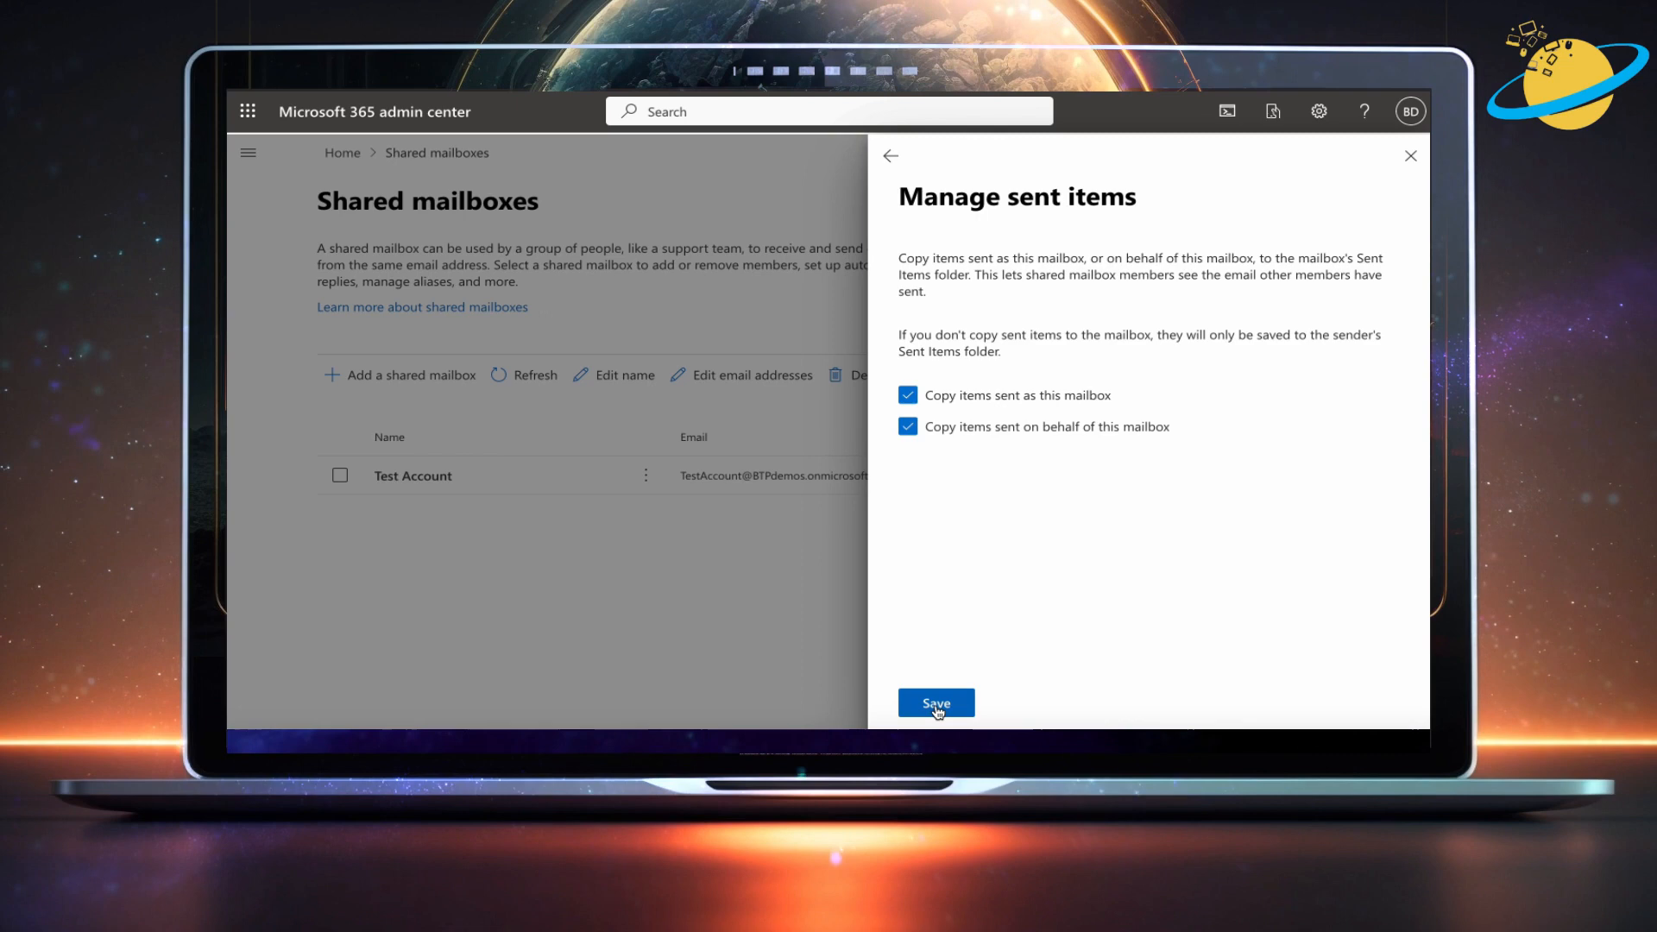
pyautogui.click(933, 703)
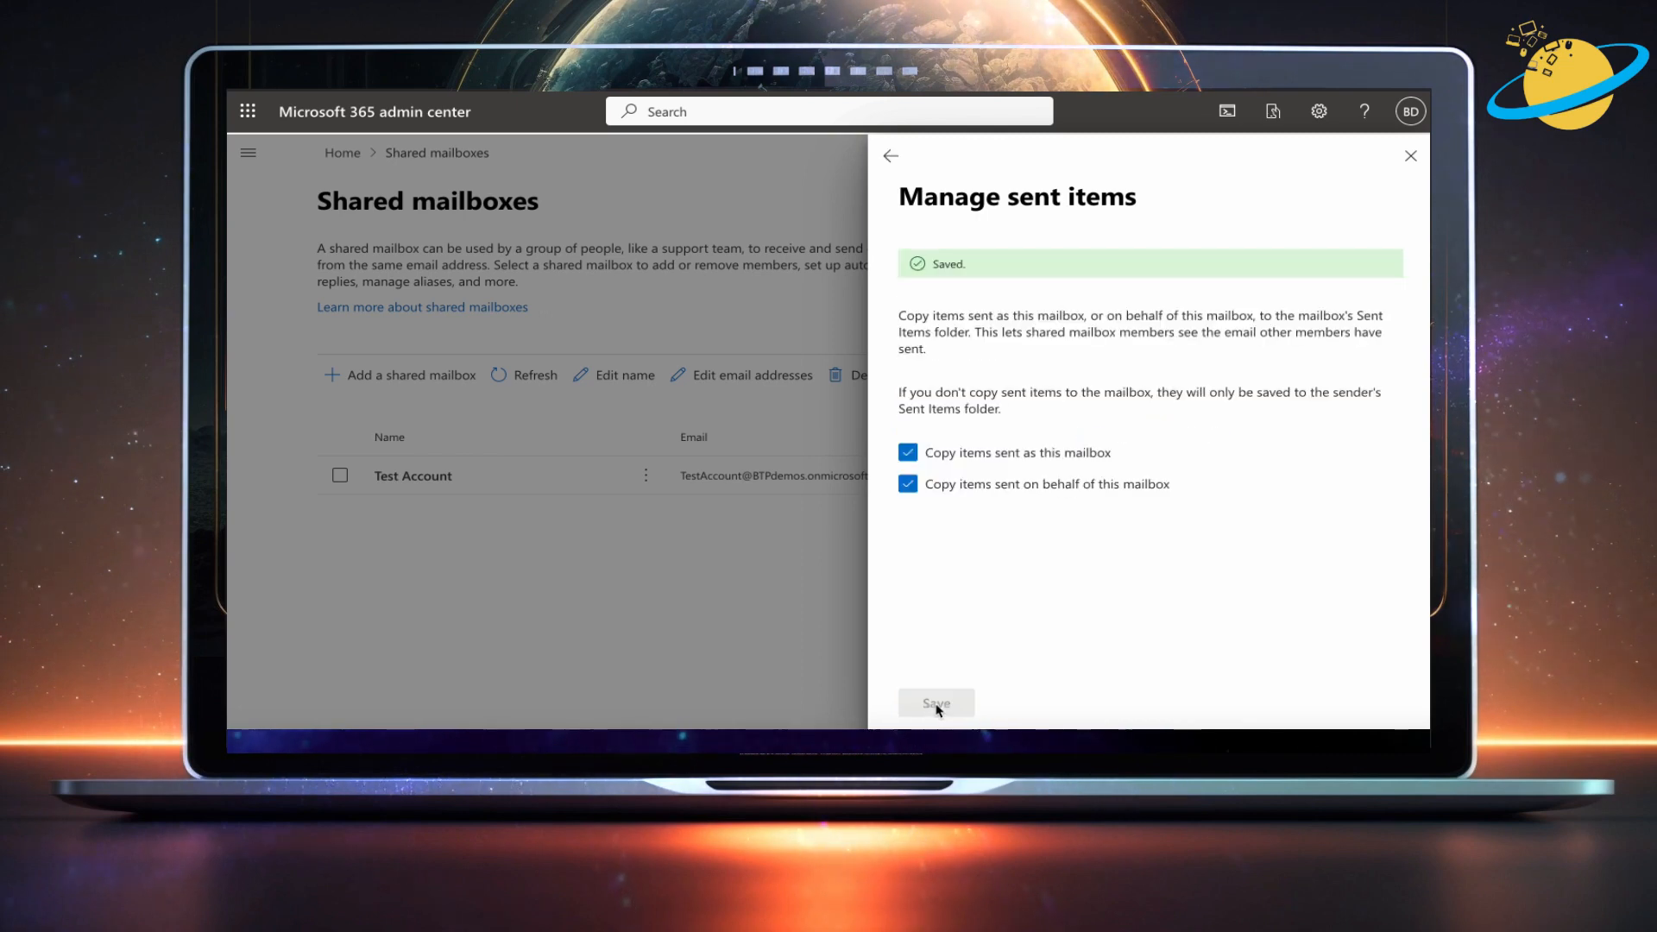